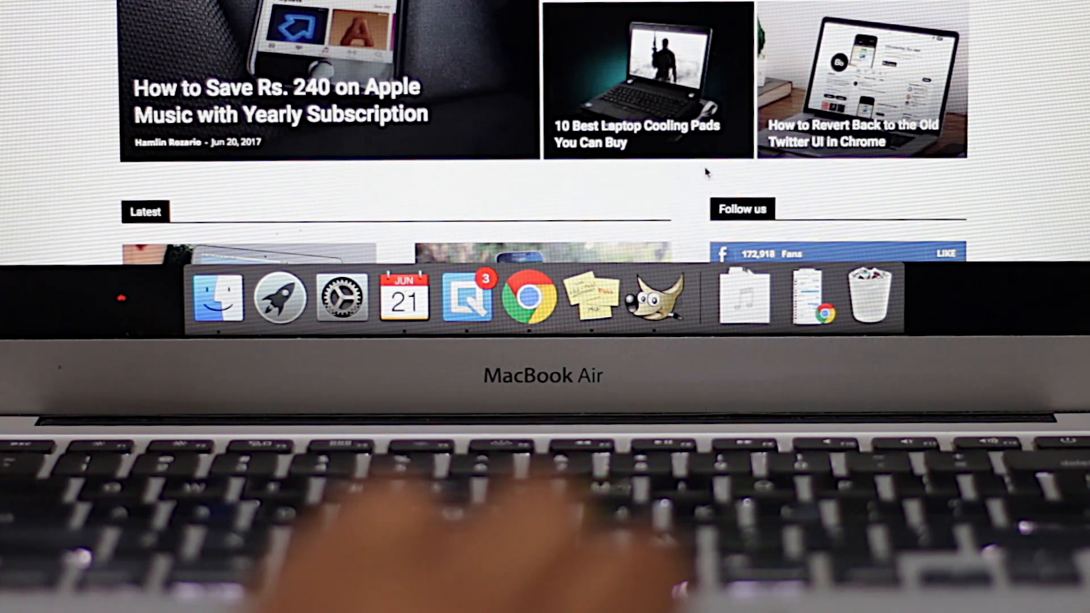
Step: Run defaults write com.apple.dock autohide-time-modifier in Terminal to speed up dock auto-hide
{"action": "scroll", "scroll_direction": "down", "scroll_amount": 3}
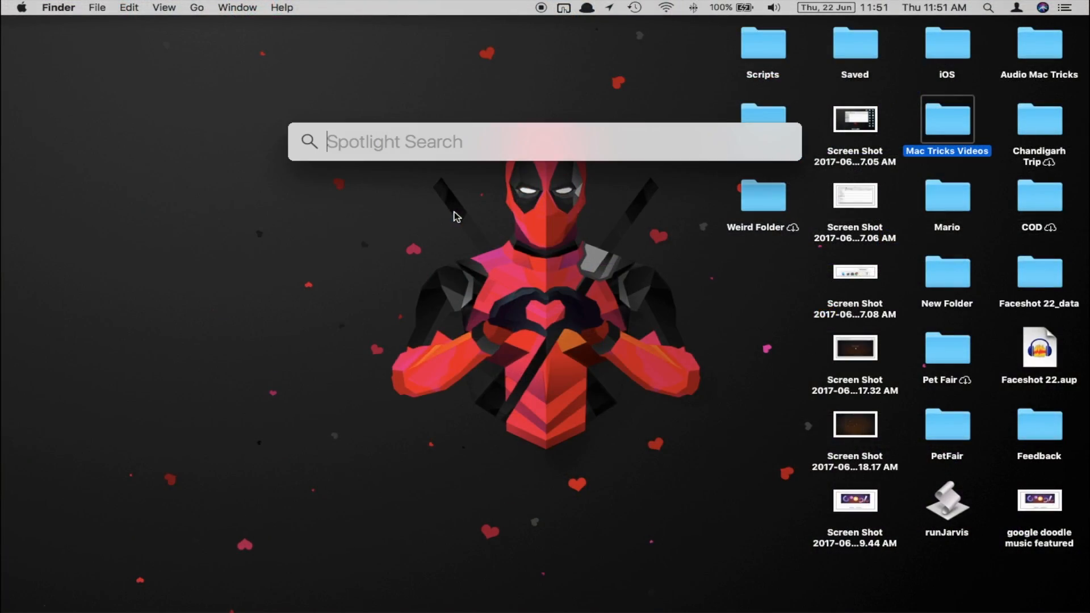
{"action": "type", "text": "terminal"}
{"action": "type", "text": "defaults write"}
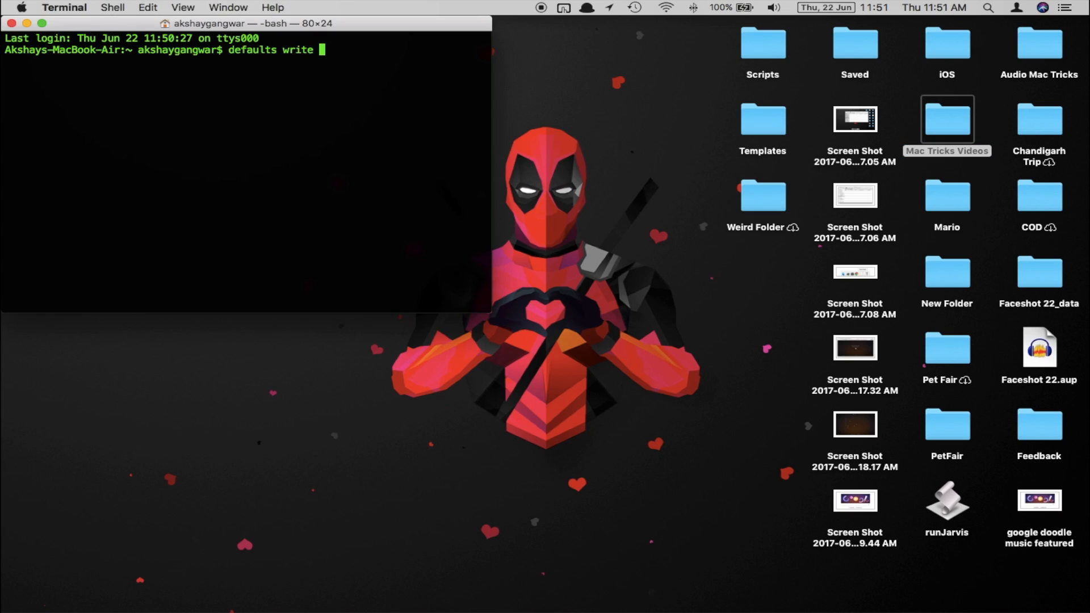
{"action": "type", "text": "com.apple.dock autohide-time-modifier"}
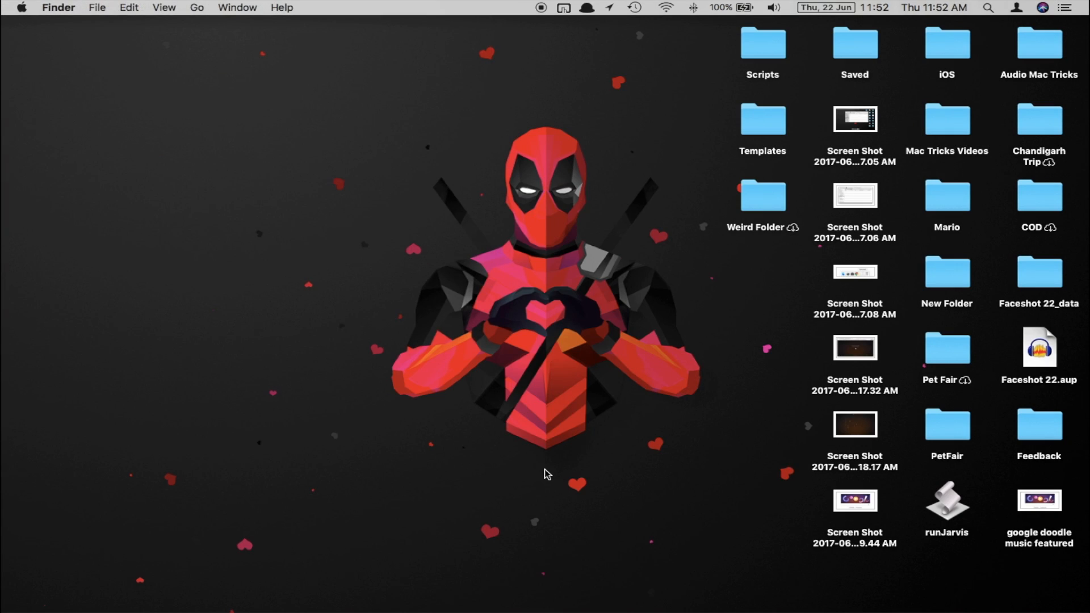
{"action": "mouse_move", "coordinate": [590, 548]}
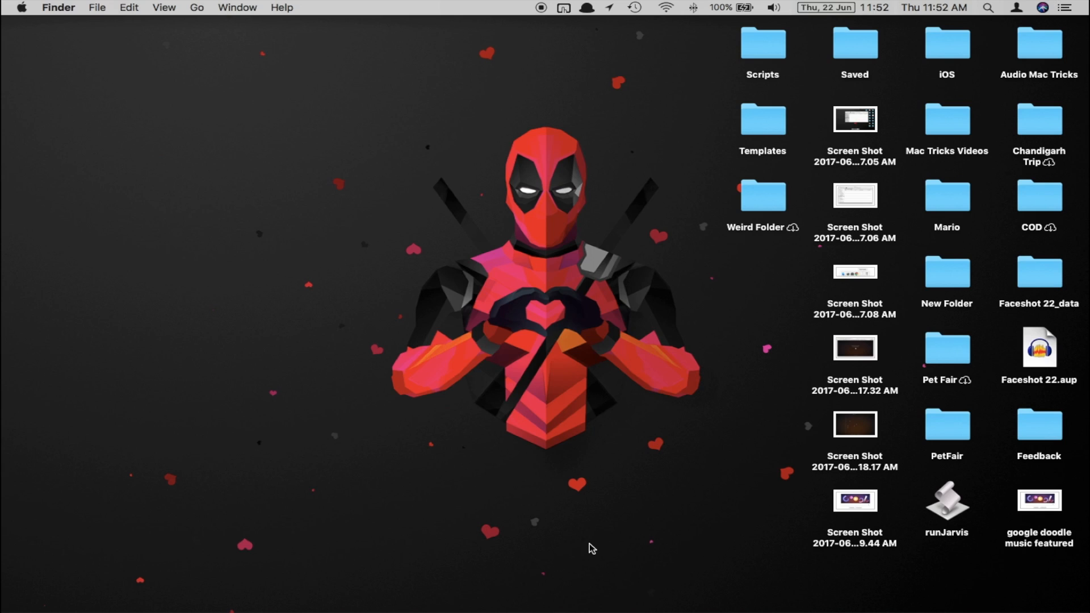
{"action": "mouse_move", "coordinate": [469, 588]}
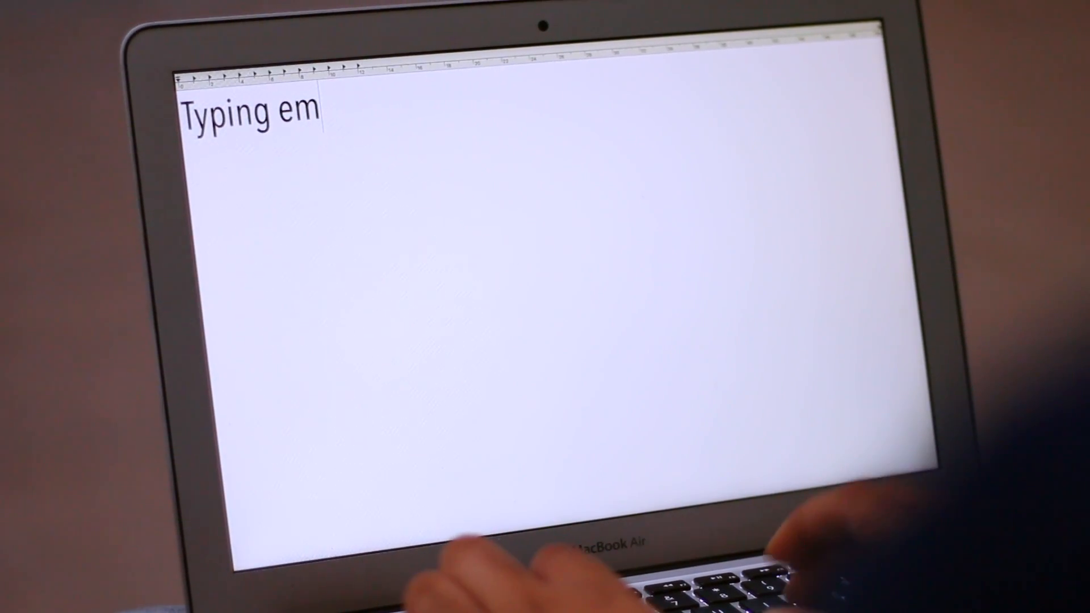
Step: Type the emoji note ending "emojis sure is fun!" and "Like this one:" in TextEdit
{"action": "type", "text": "ojis sure is fun!"}
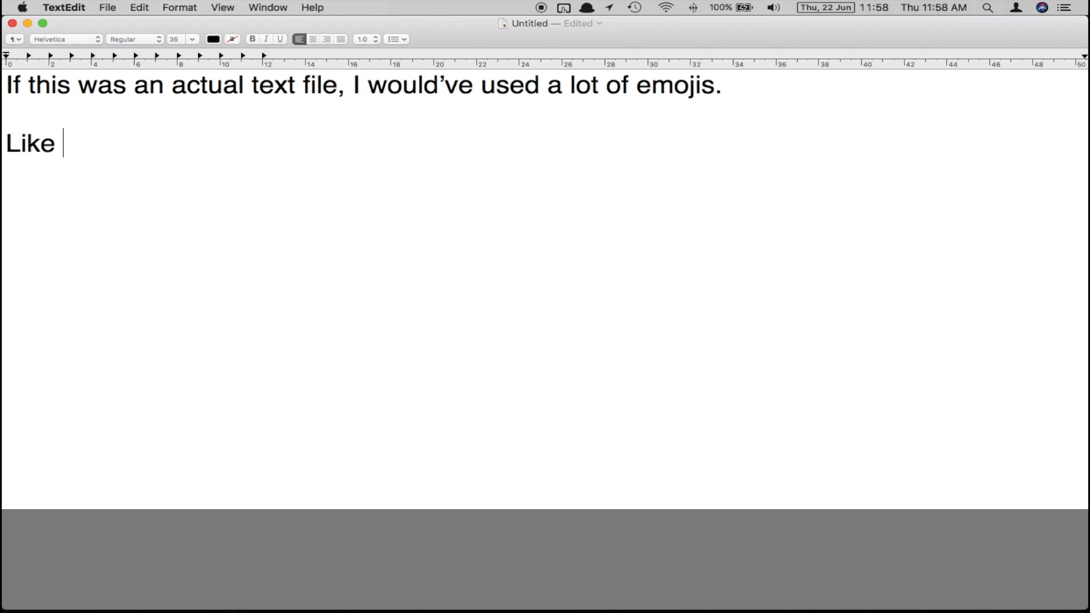
{"action": "type", "text": "this one:"}
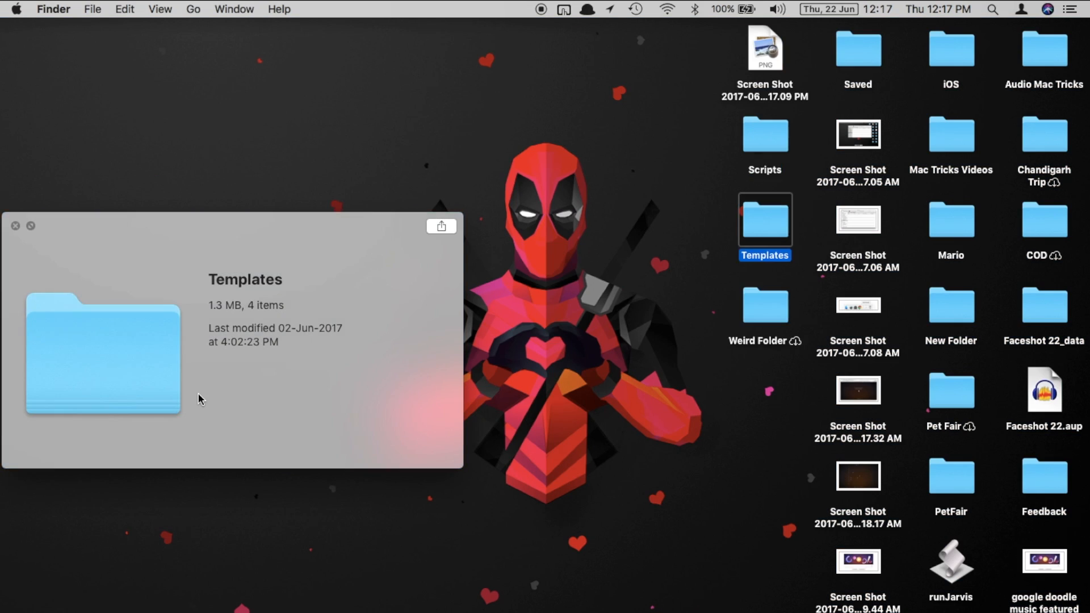
Step: Check the PNG screenshot's info, then run defaults write com.apple.screencapture type jpg;killall SystemUI
{"action": "left_click", "coordinate": [764, 134]}
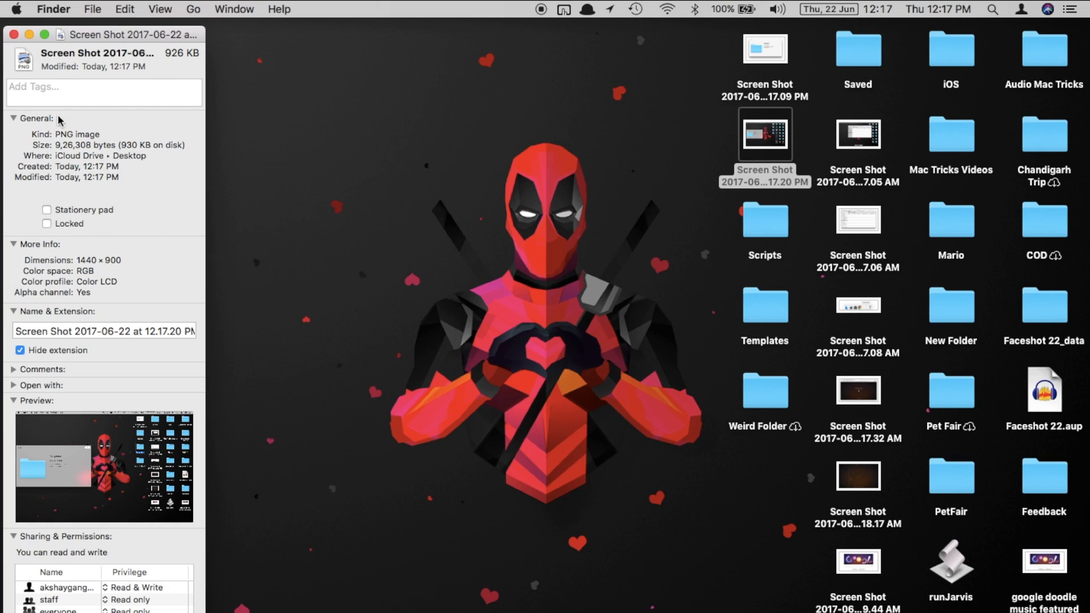
{"action": "double_click", "coordinate": [77, 134]}
{"action": "type", "text": "defaults write com.apple.screencapture"}
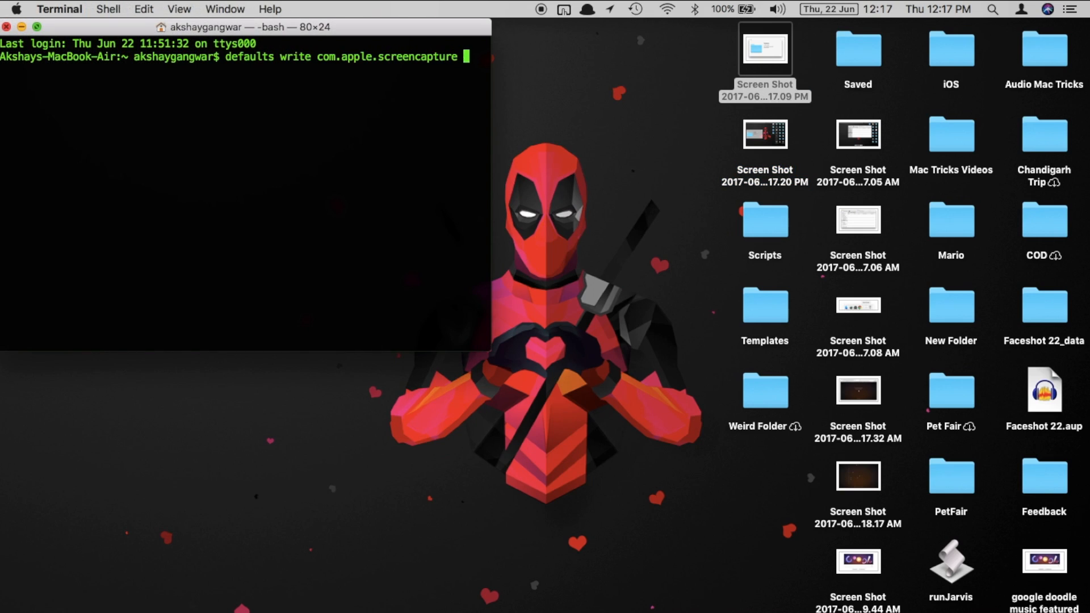
{"action": "type", "text": "type jpg;killall SystemUI"}
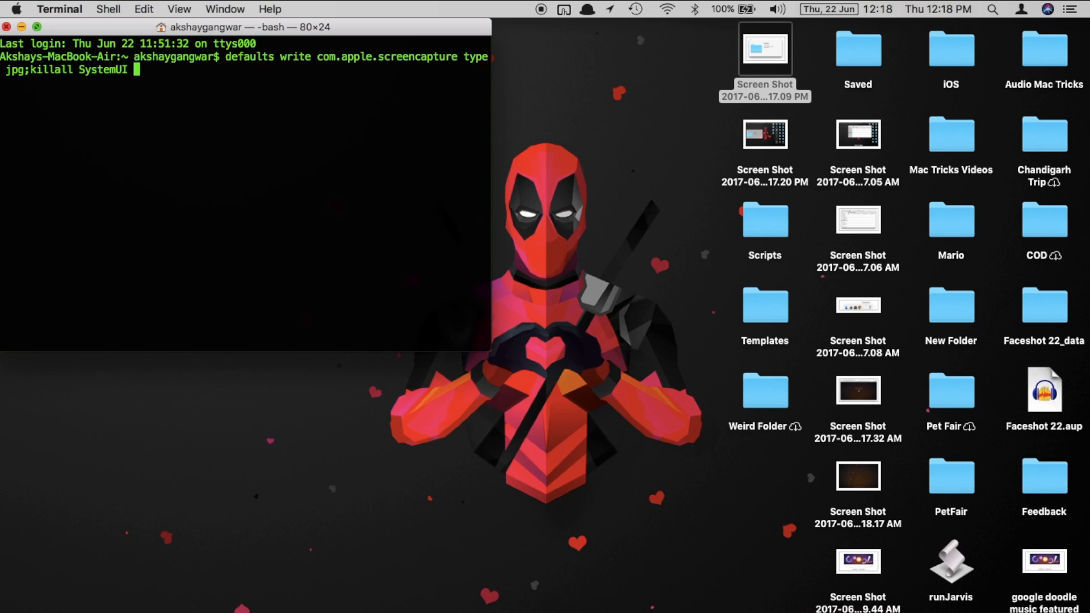
{"action": "key", "text": "Return"}
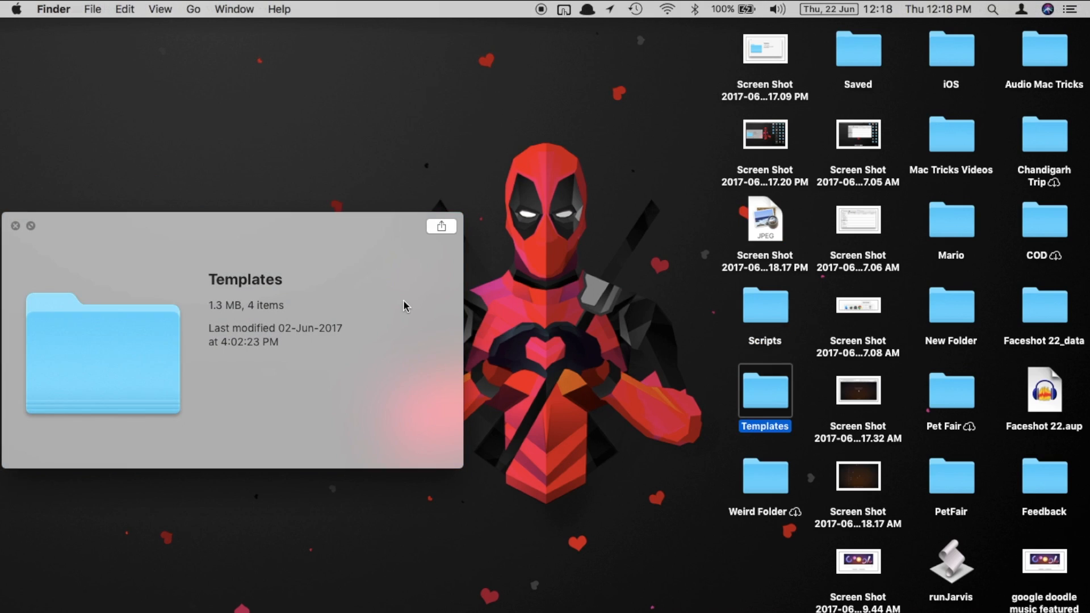
{"action": "left_click", "coordinate": [764, 219]}
{"action": "type", "text": "system"}
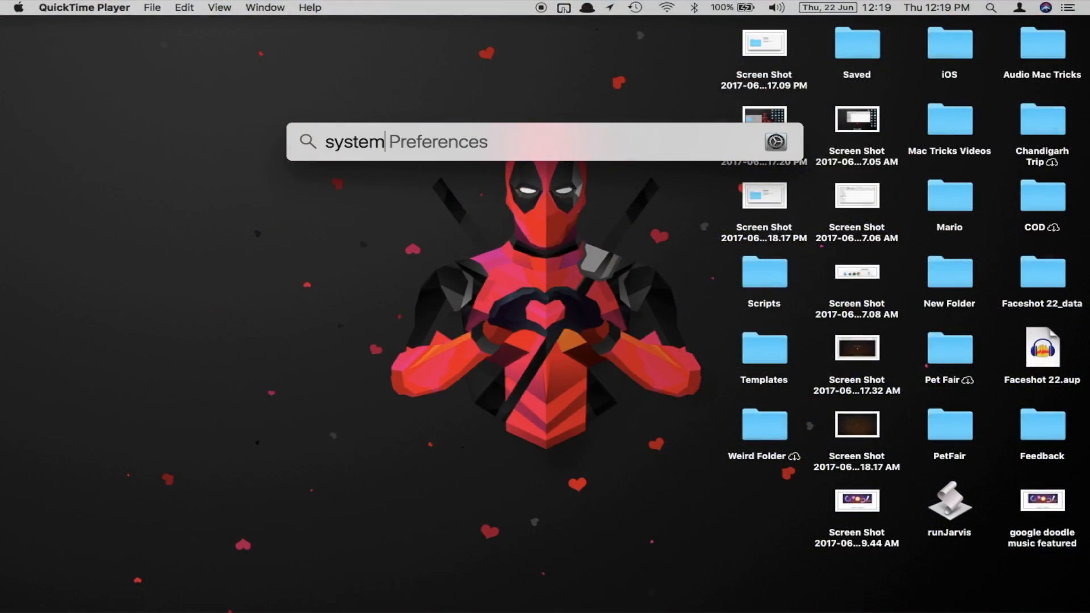
Step: Go to Keyboard > Shortcuts > App Shortcuts in System Preferences and start a new shortcut
{"action": "key", "text": "Return"}
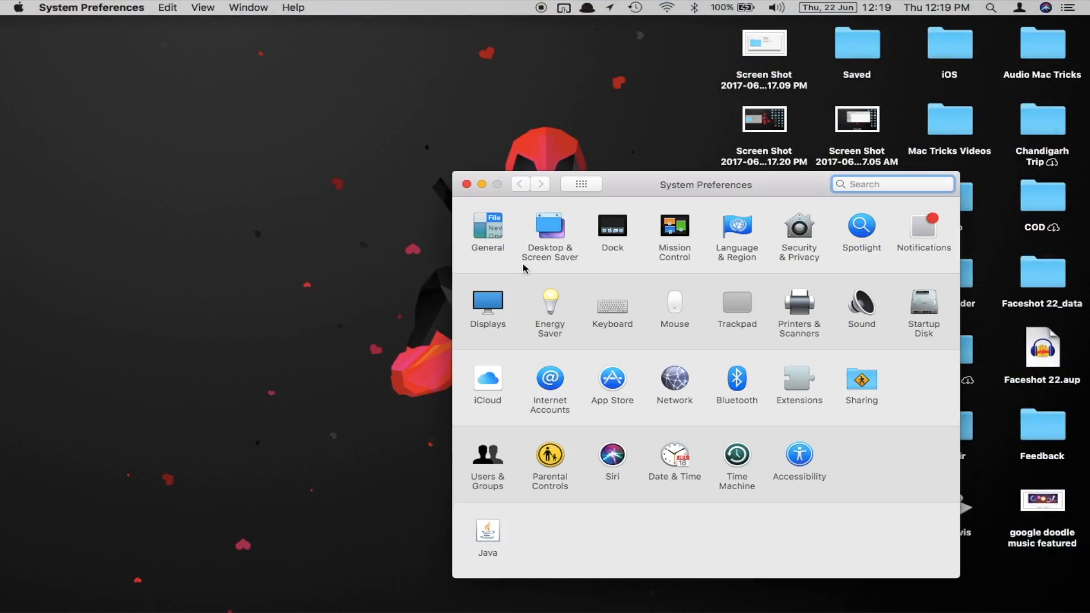
{"action": "left_click", "coordinate": [612, 302]}
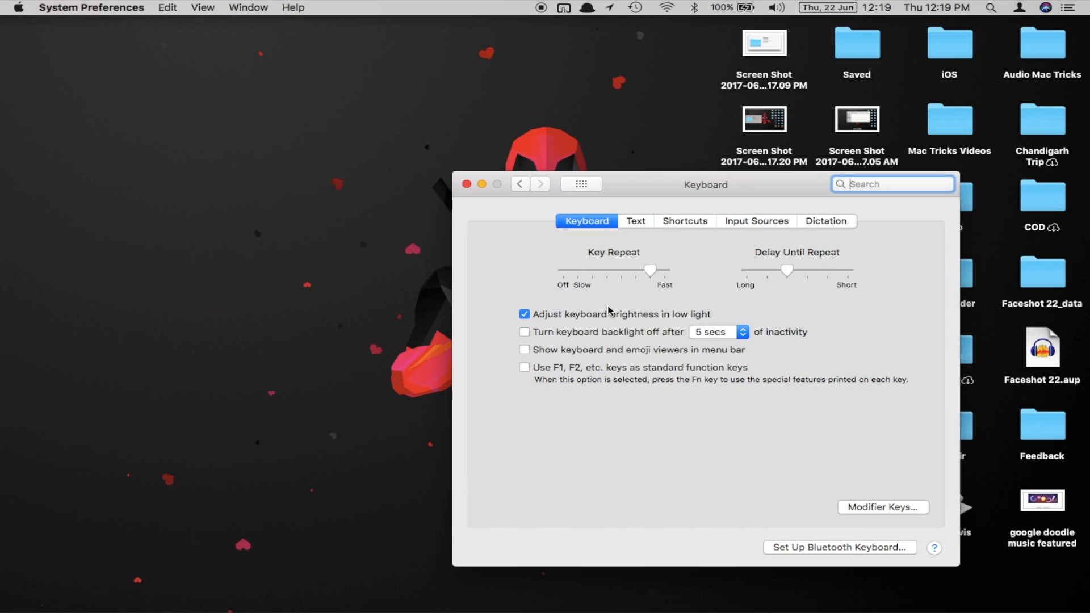
{"action": "left_click", "coordinate": [683, 220]}
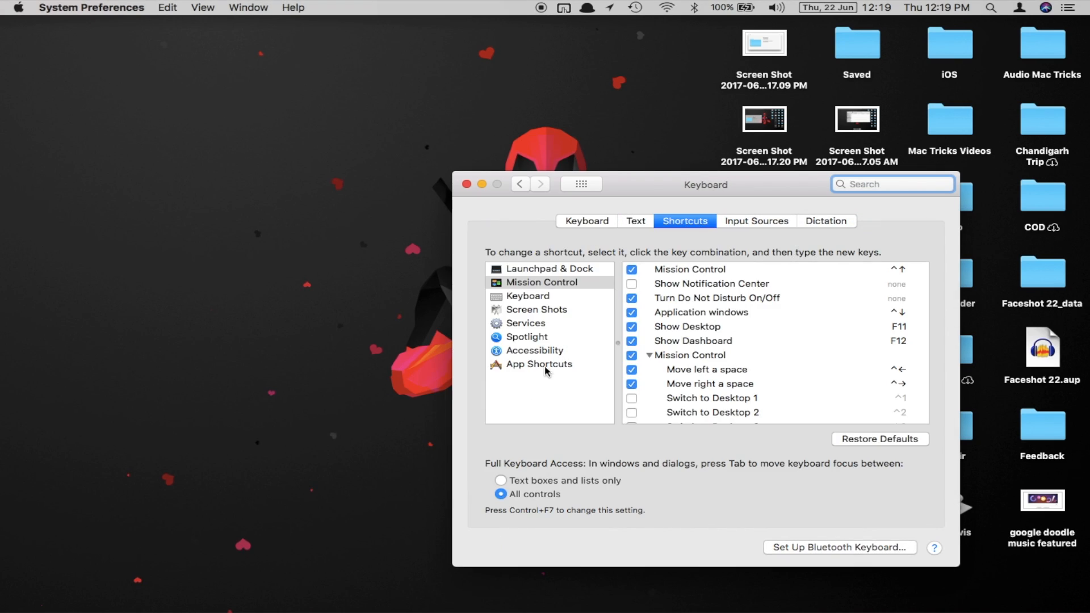
{"action": "left_click", "coordinate": [630, 438]}
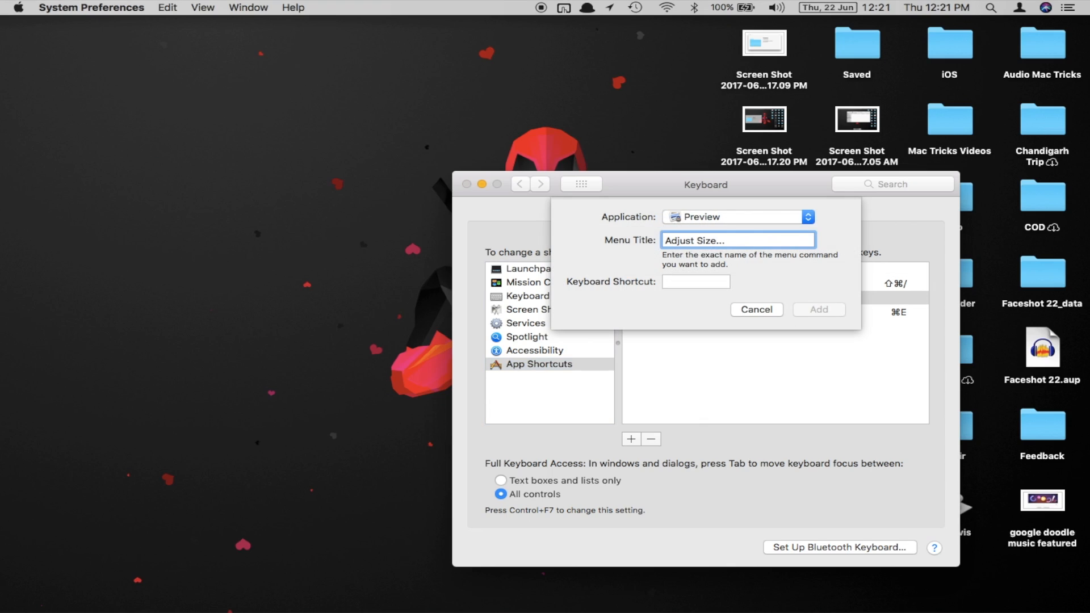
Step: Assign ⌥⌘S to Preview's Adjust Size… command and add the shortcut
{"action": "left_click", "coordinate": [695, 281]}
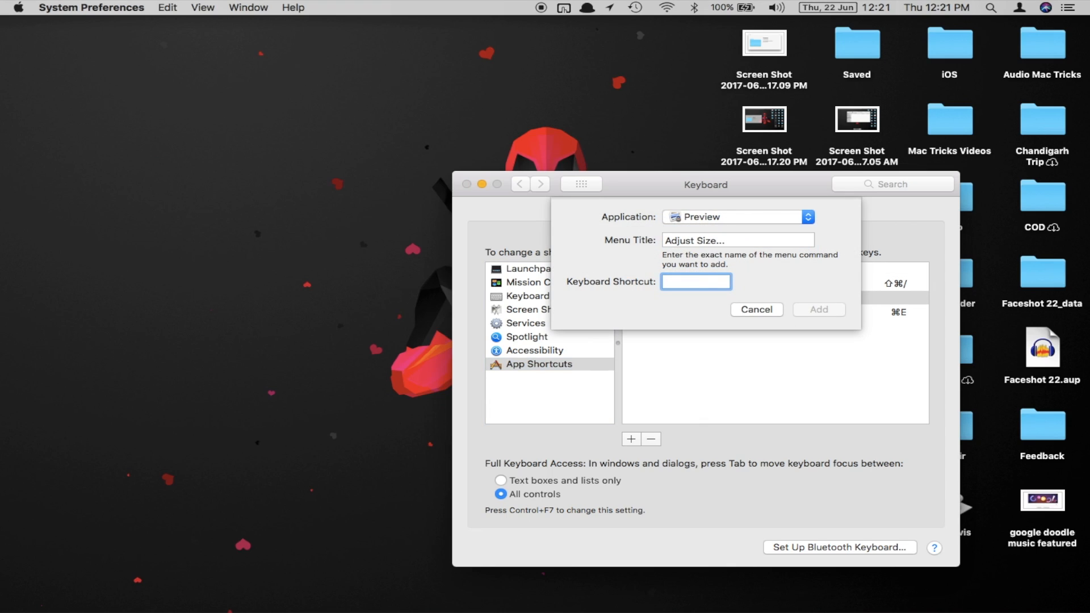
{"action": "type", "text": "⌥⌘S"}
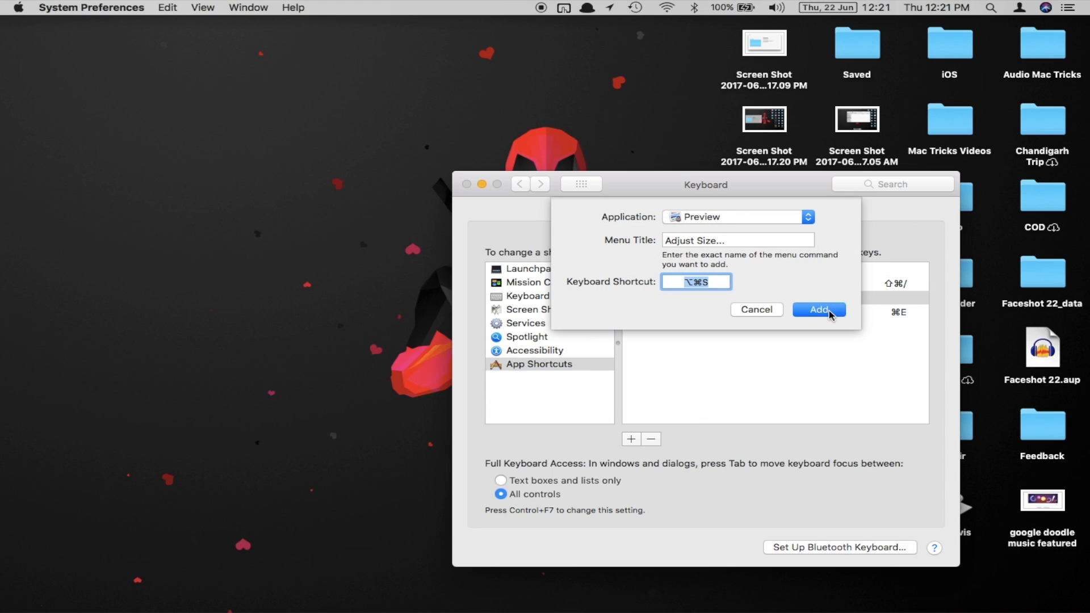
{"action": "left_click", "coordinate": [819, 308]}
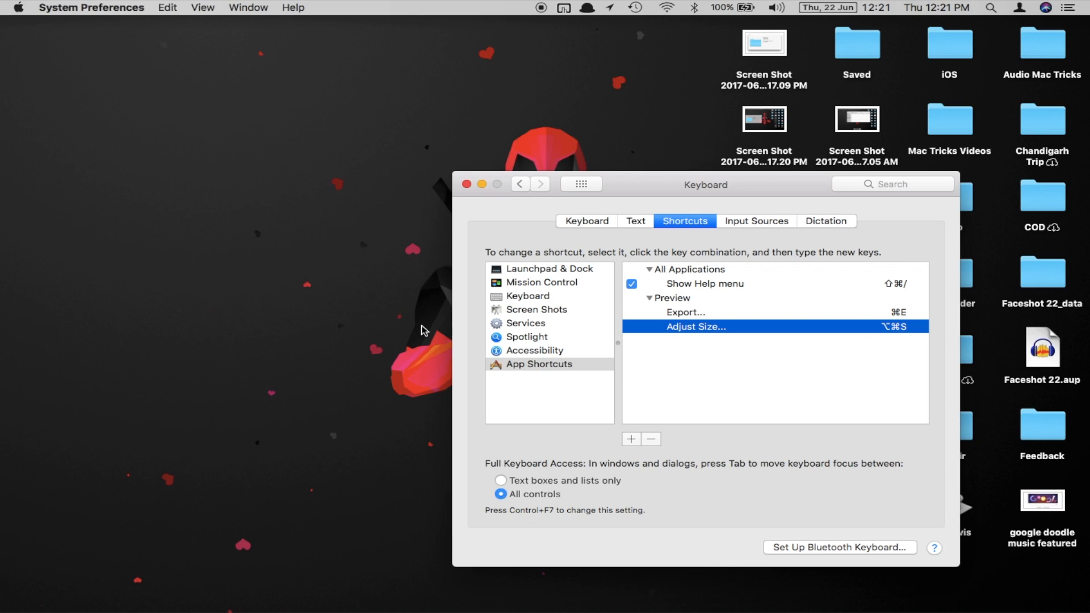
{"action": "mouse_move", "coordinate": [481, 185]}
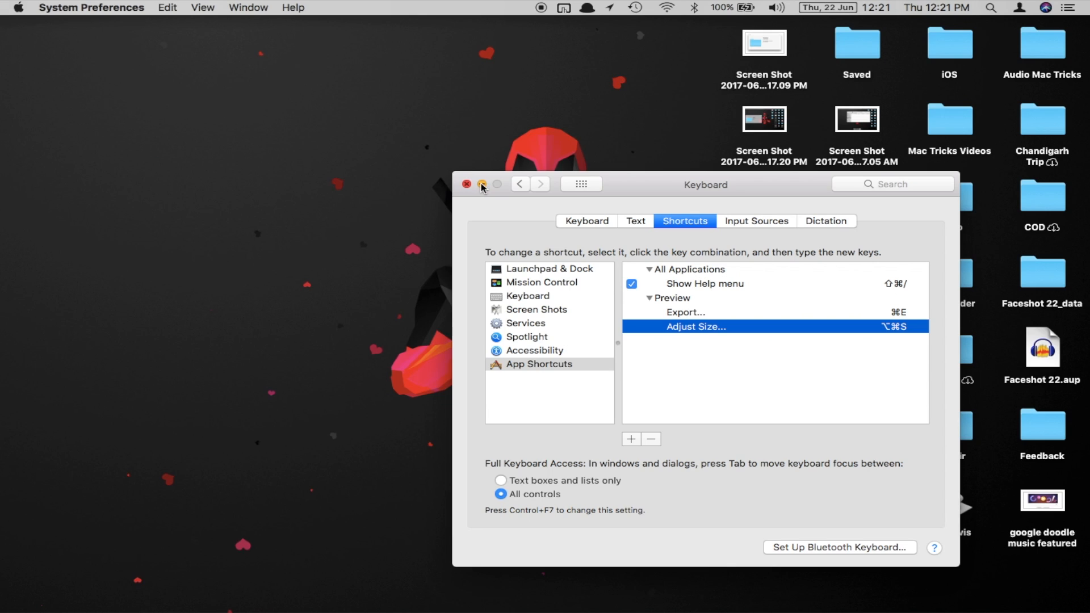
{"action": "mouse_move", "coordinate": [777, 83]}
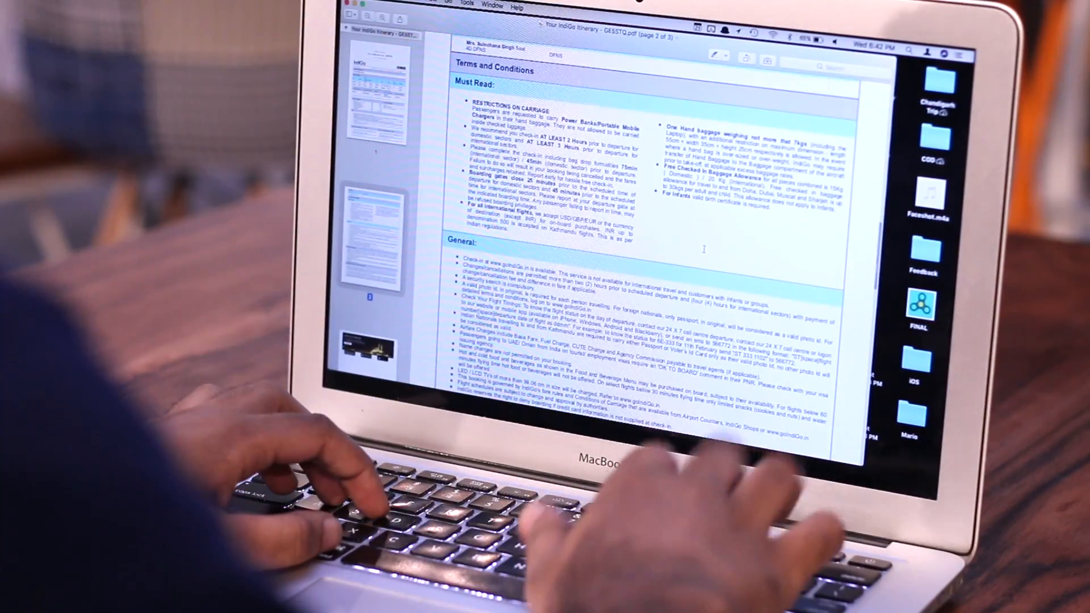
Step: Open the Form 49A PDF in Preview, show the Markup toolbar and choose Create Signature
{"action": "key", "text": "cmd+p"}
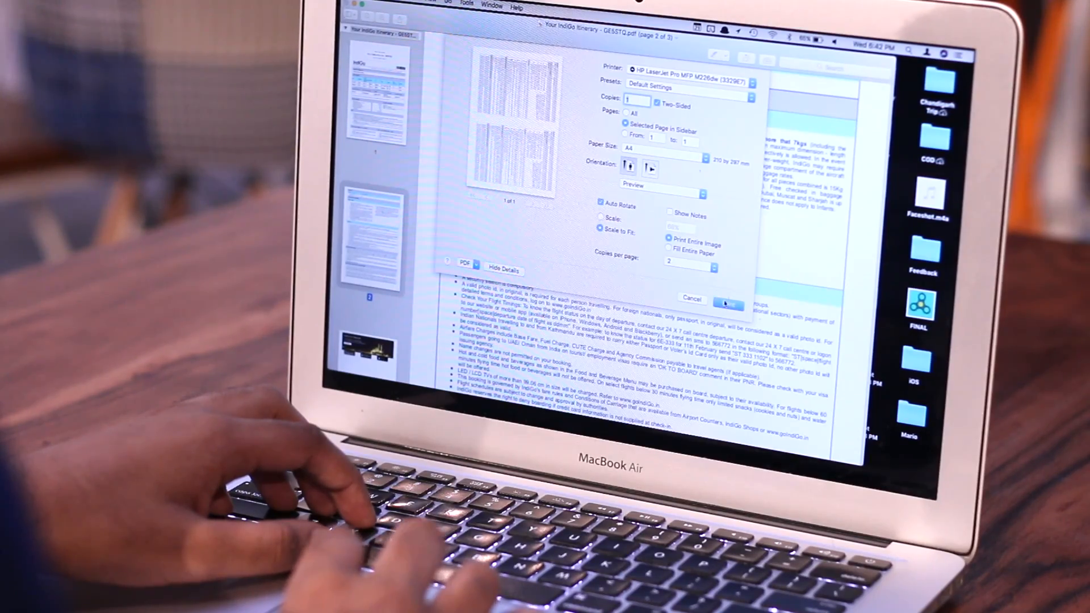
{"action": "left_click", "coordinate": [729, 304]}
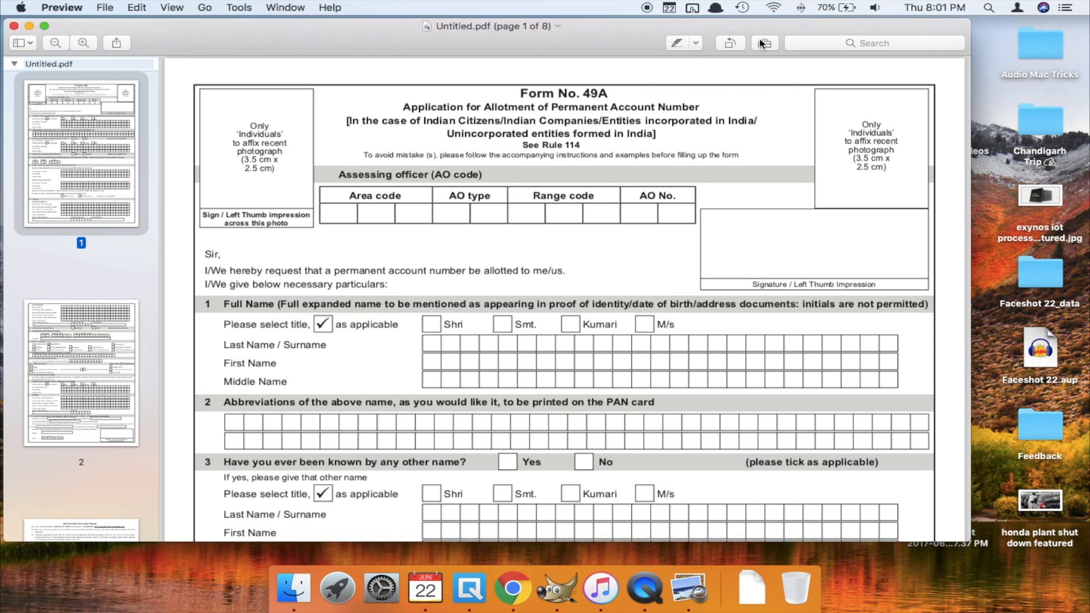
{"action": "left_click", "coordinate": [764, 43]}
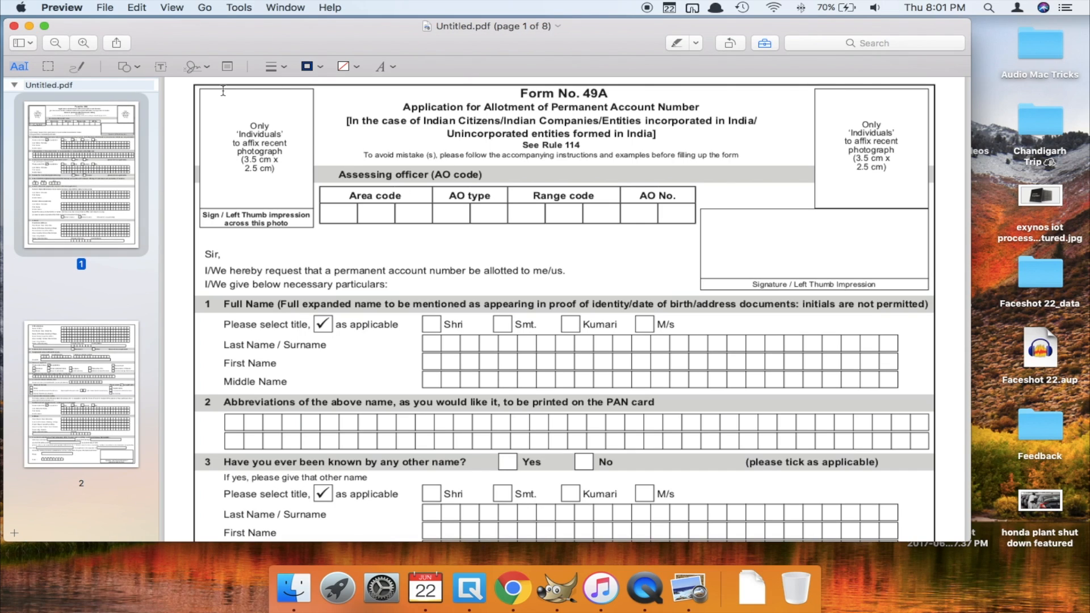
{"action": "left_click", "coordinate": [193, 66]}
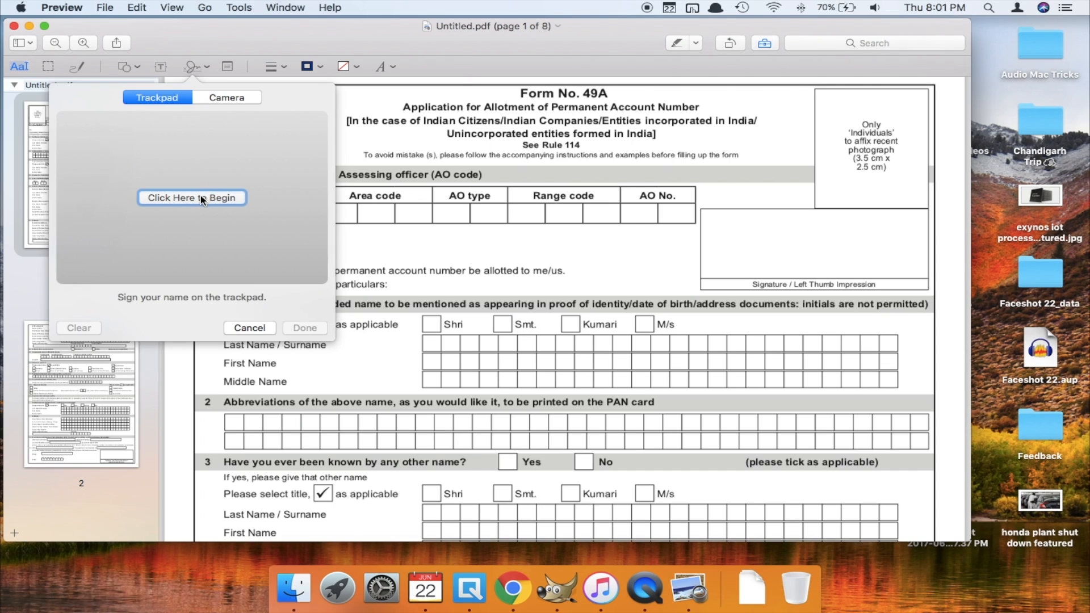
Step: Draw a handwritten signature on the trackpad and finish capturing it
{"action": "left_click", "coordinate": [191, 198]}
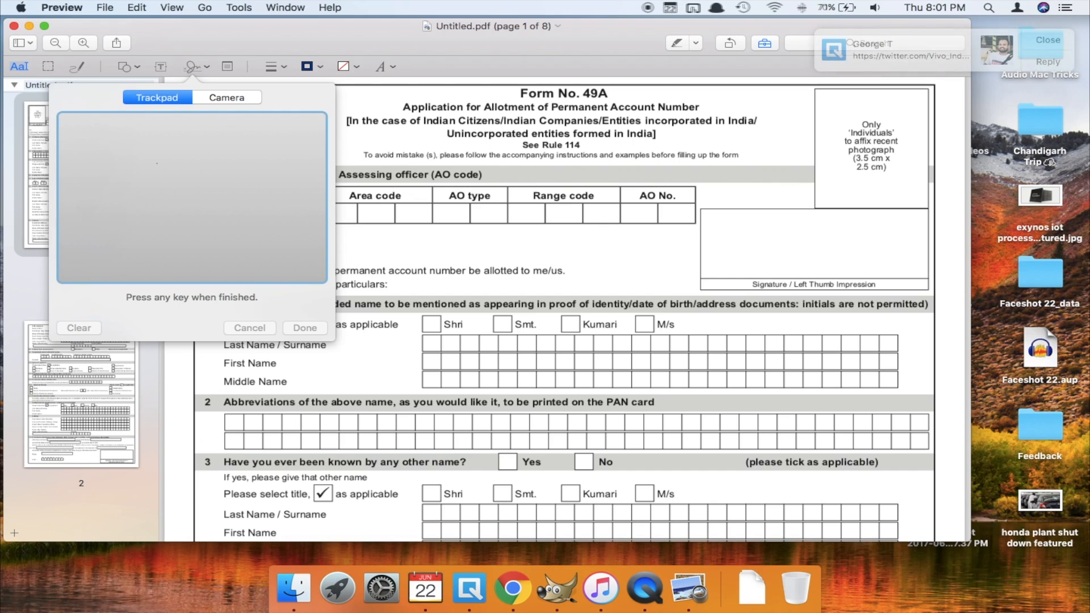
{"action": "left_click_drag", "start_coordinate": [132, 209], "coordinate": [170, 181]}
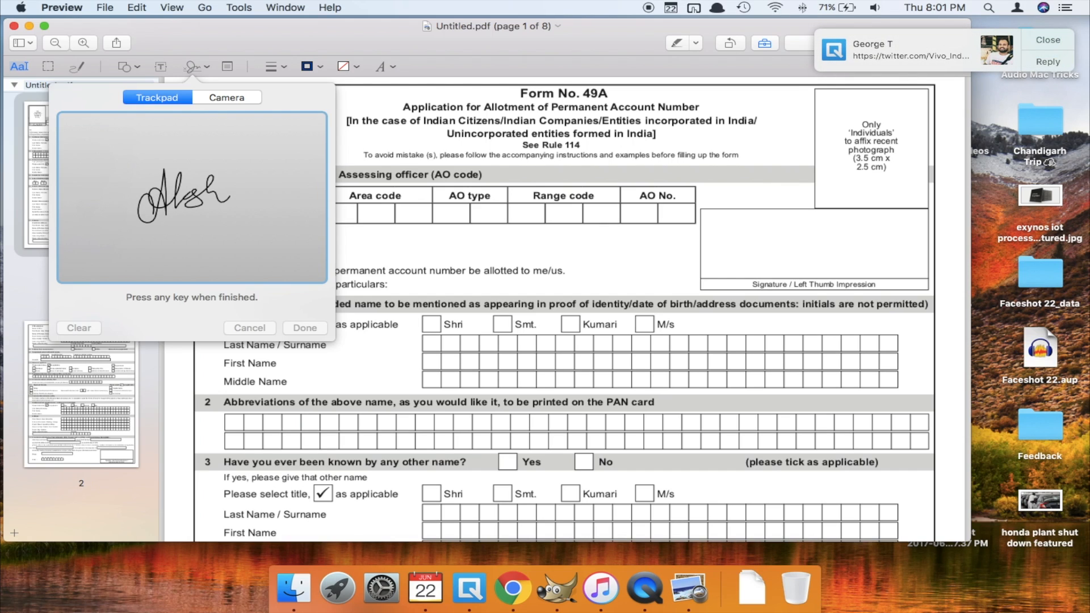
{"action": "left_click", "coordinate": [304, 327]}
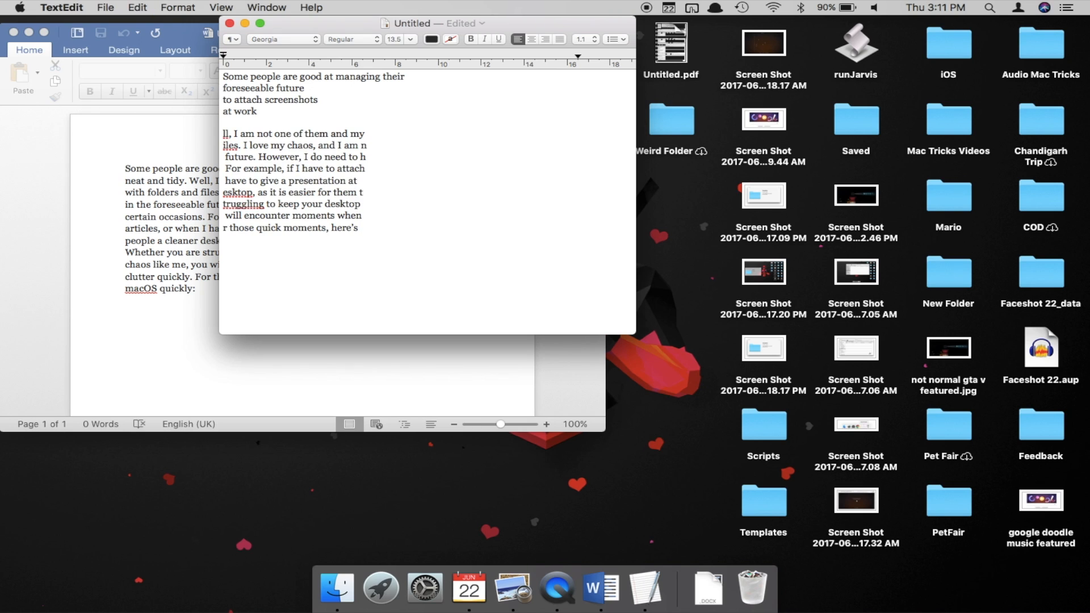
Step: Paste the Command-selected phrases from the Word article into the TextEdit note
{"action": "left_click", "coordinate": [599, 587]}
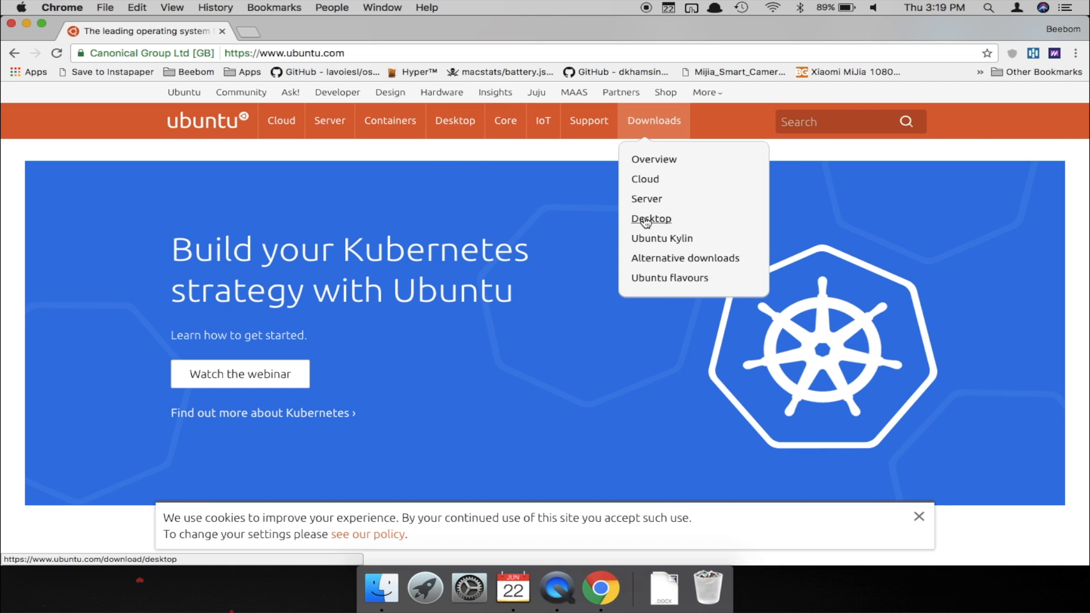
Step: Start the Ubuntu Desktop 16.04.2 LTS ISO download, skipping the contribution page, then search Spotlight for terminal
{"action": "left_click", "coordinate": [651, 218]}
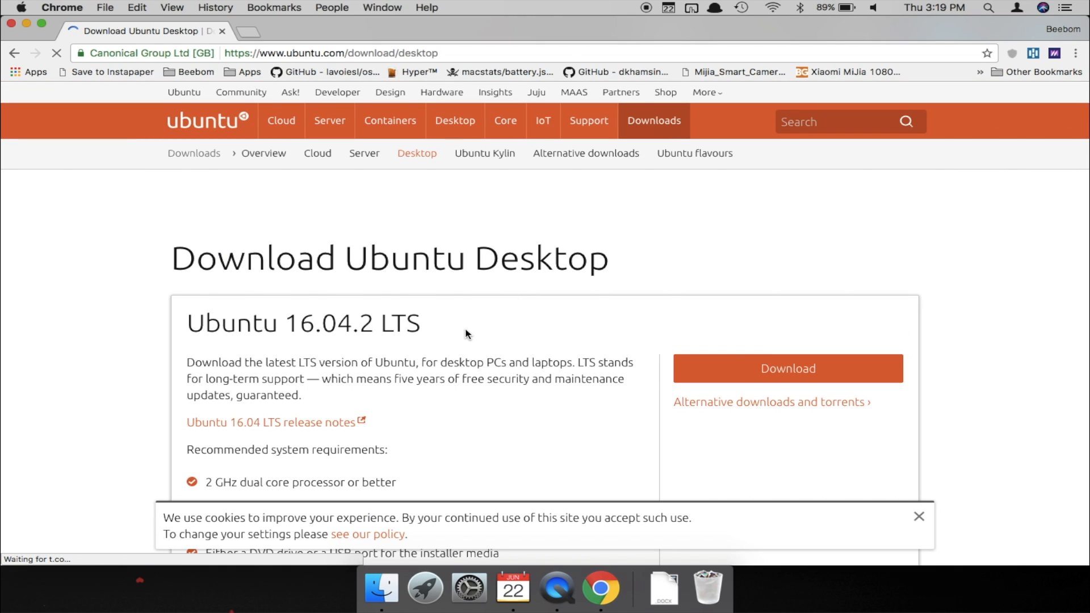
{"action": "left_click", "coordinate": [786, 368]}
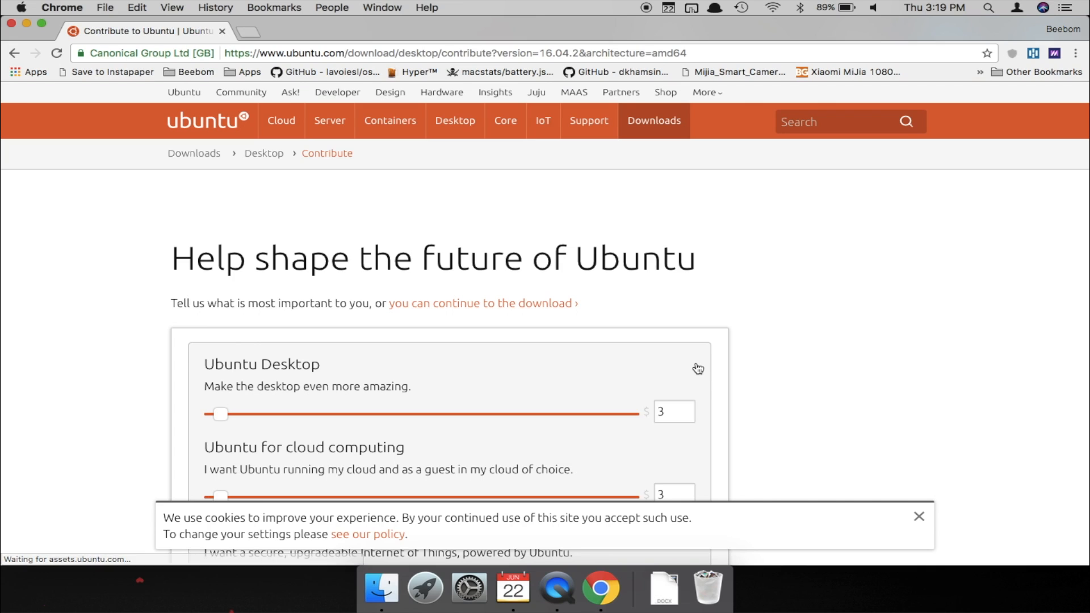
{"action": "left_click", "coordinate": [481, 303]}
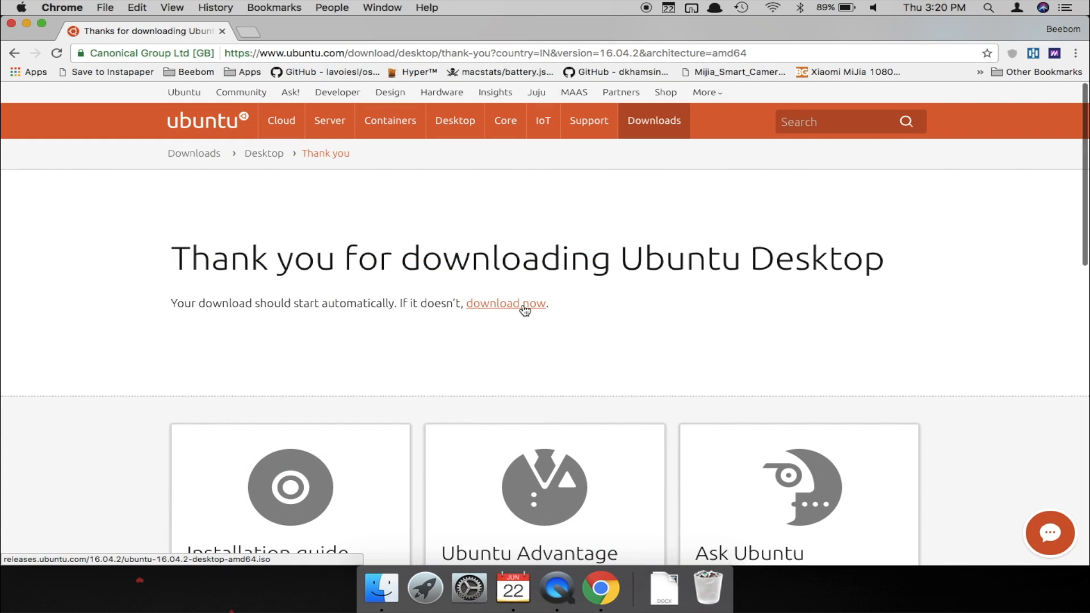
{"action": "left_click", "coordinate": [506, 303]}
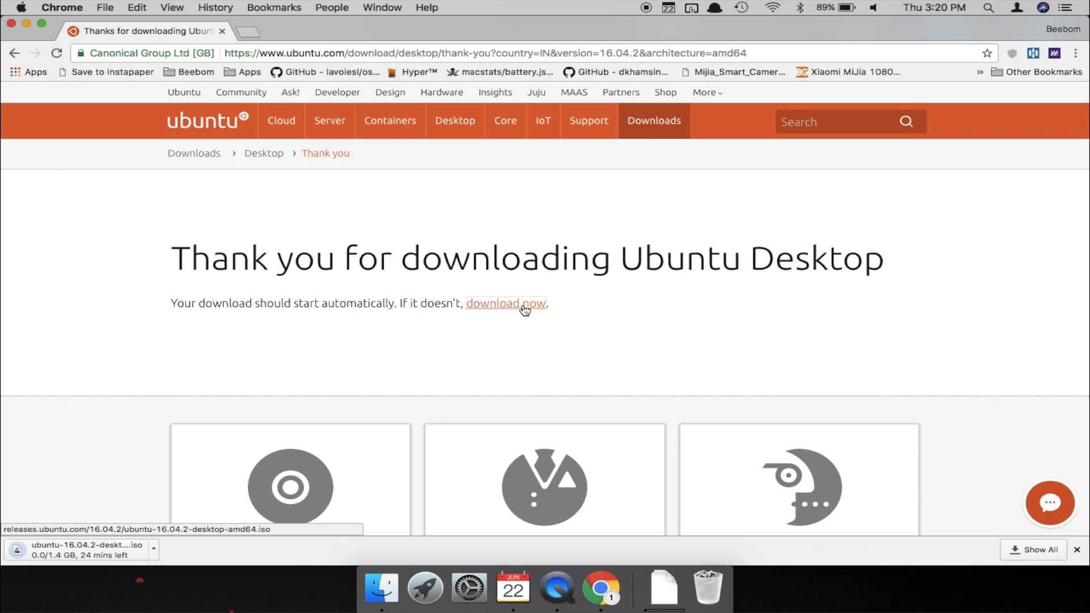
{"action": "type", "text": "terminal"}
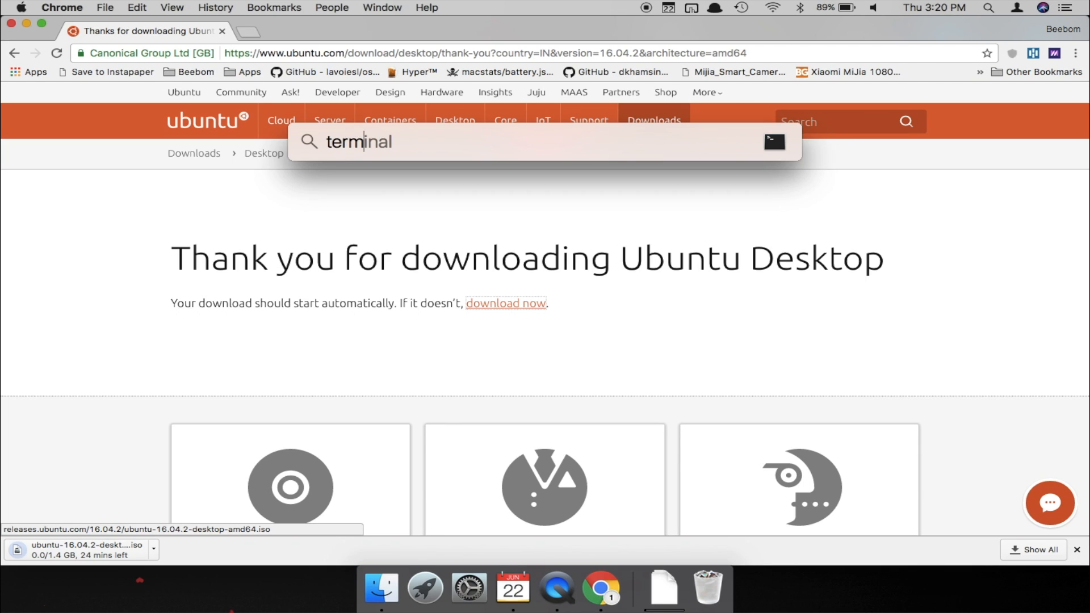